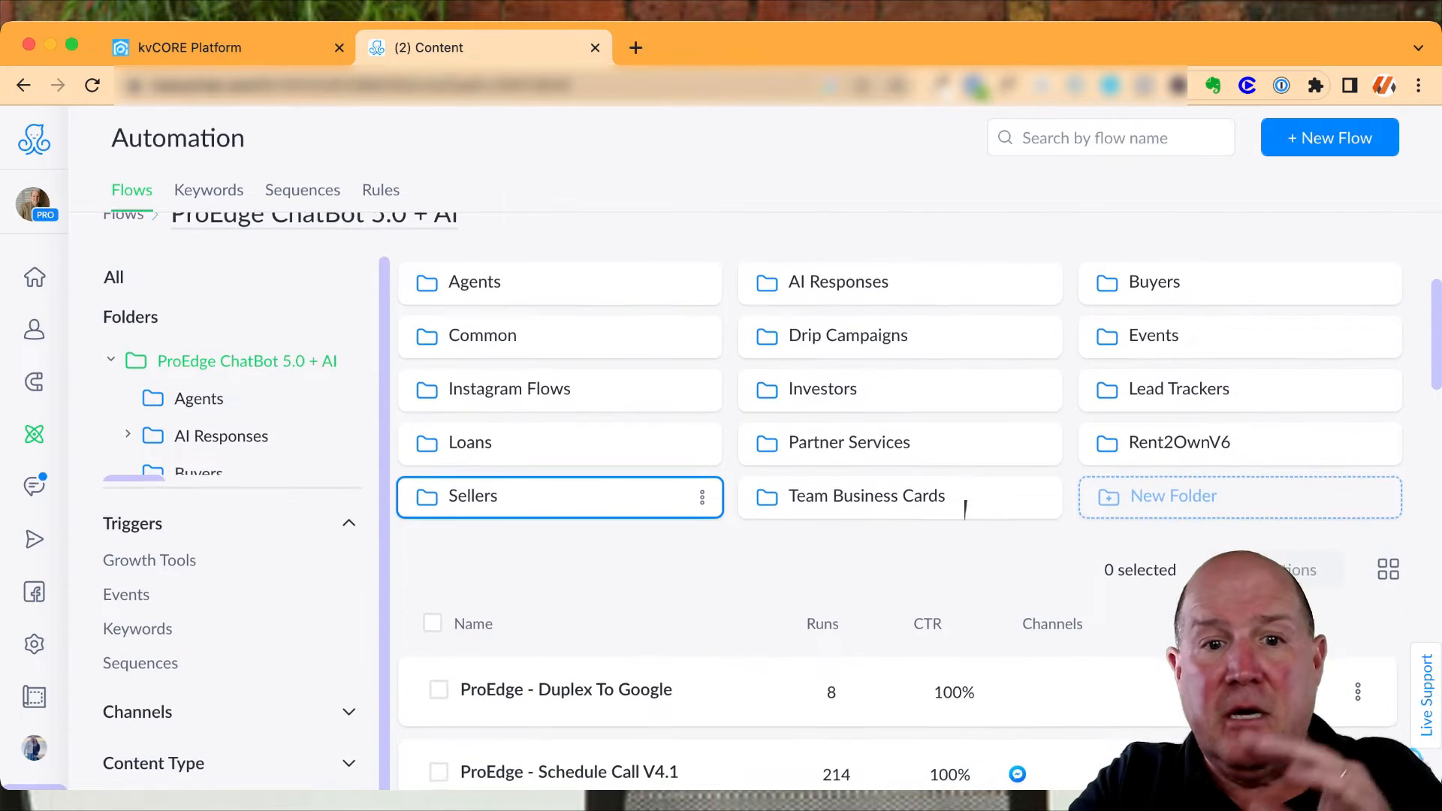
Step: Scroll the ProEdge ChatBot 5.0 + AI flows and open 'ProEdge - Default Fallback V4'
{"action": "scroll", "scroll_direction": "down", "scroll_amount": 3}
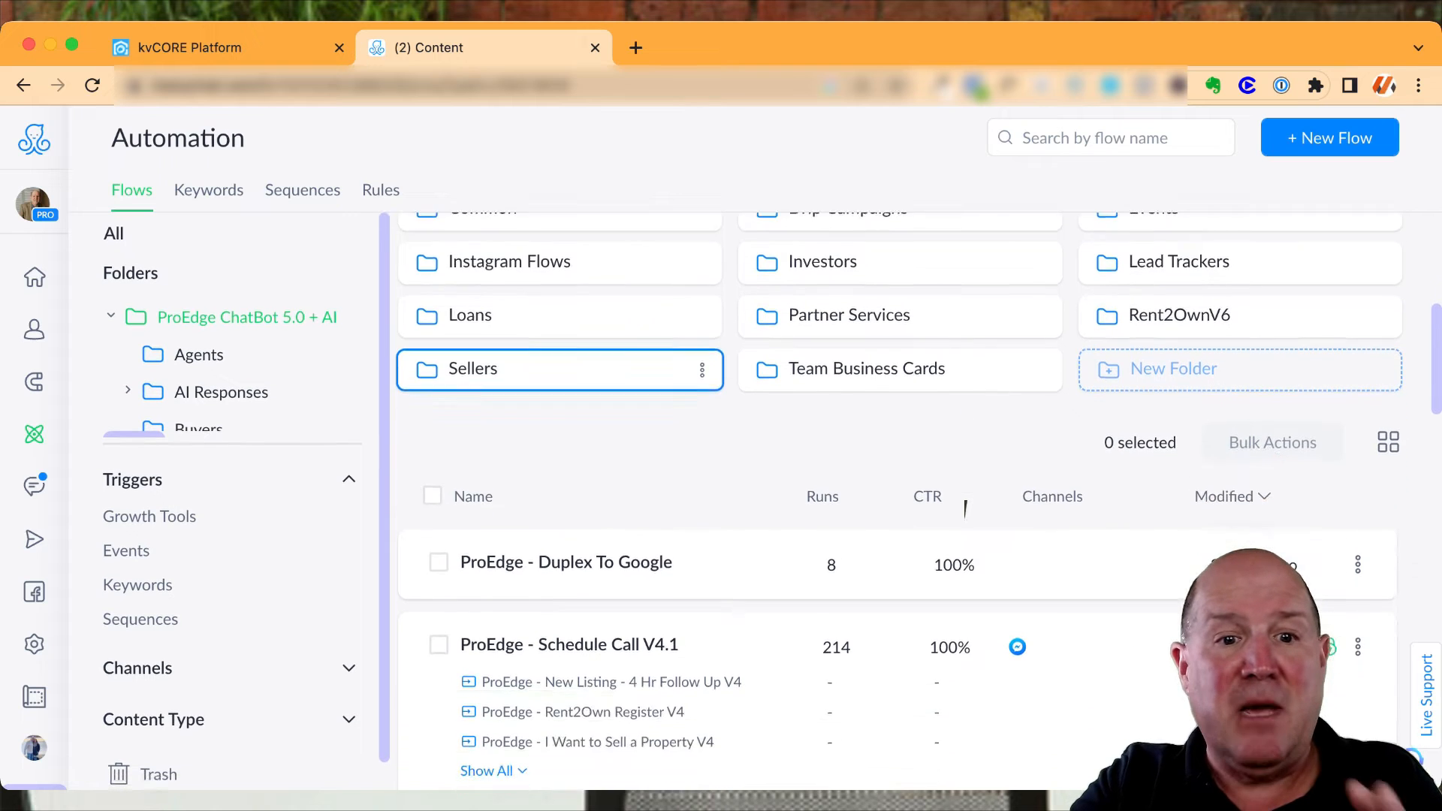
{"action": "scroll", "scroll_direction": "down", "scroll_amount": 3}
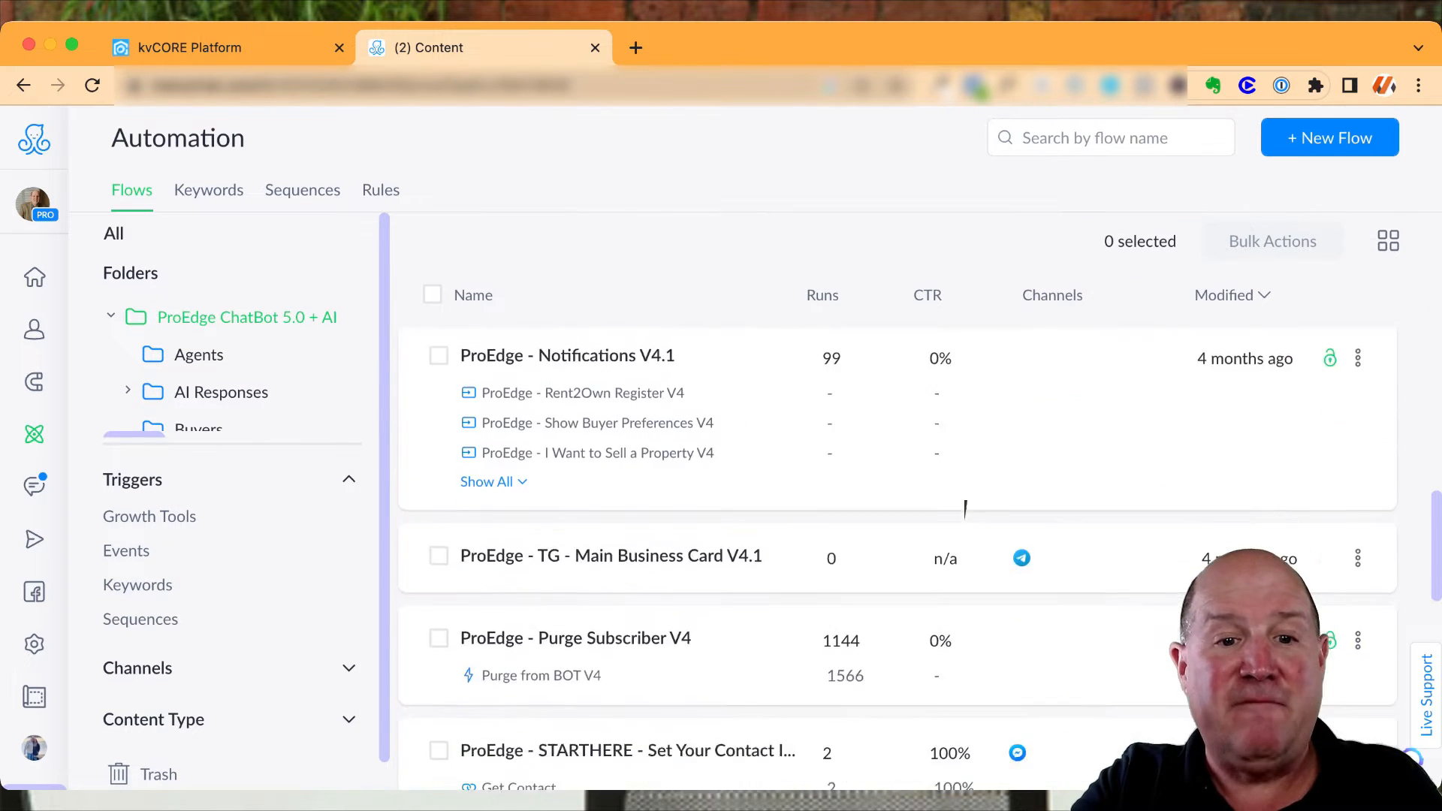
{"action": "scroll", "scroll_direction": "down", "scroll_amount": 3}
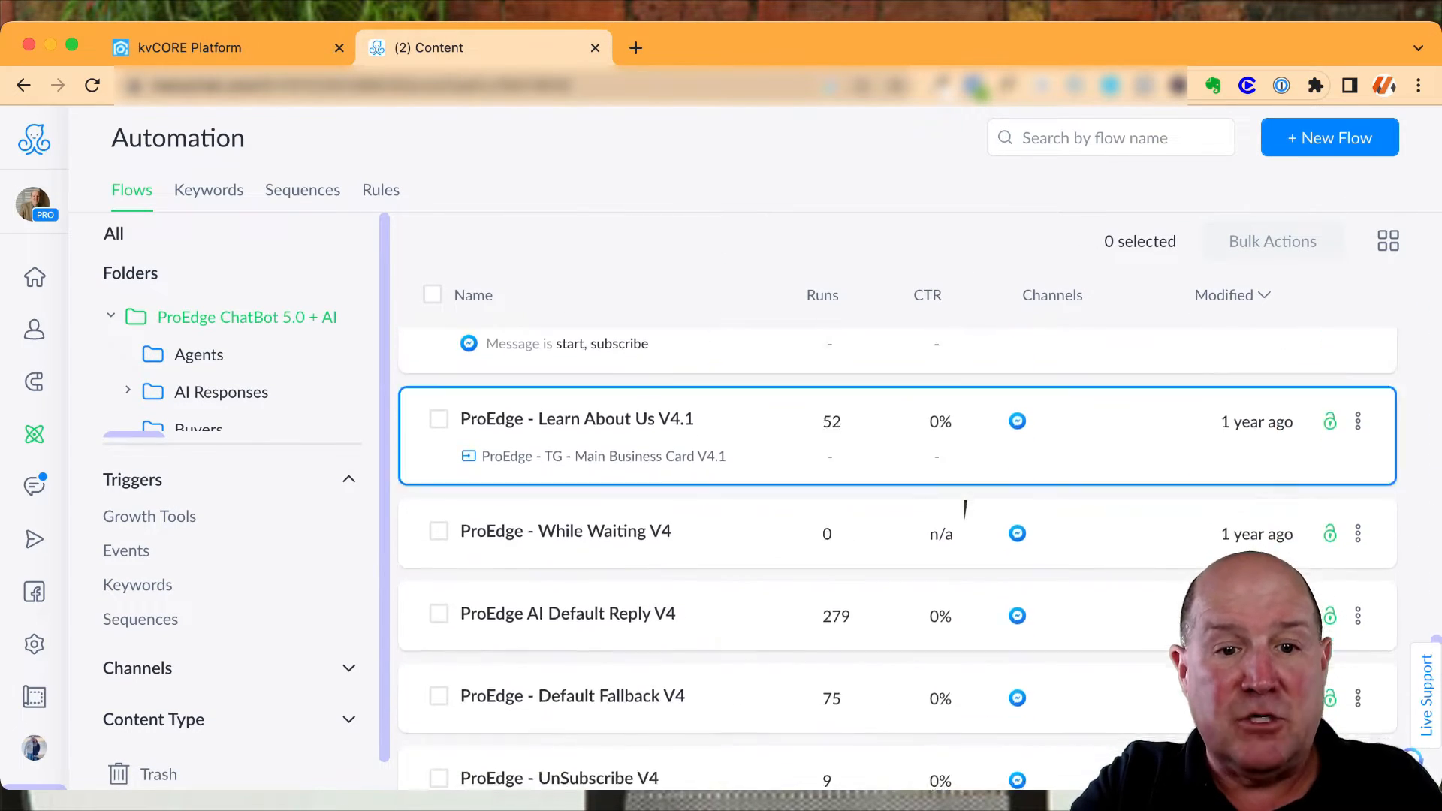
{"action": "scroll", "scroll_direction": "down", "scroll_amount": 3}
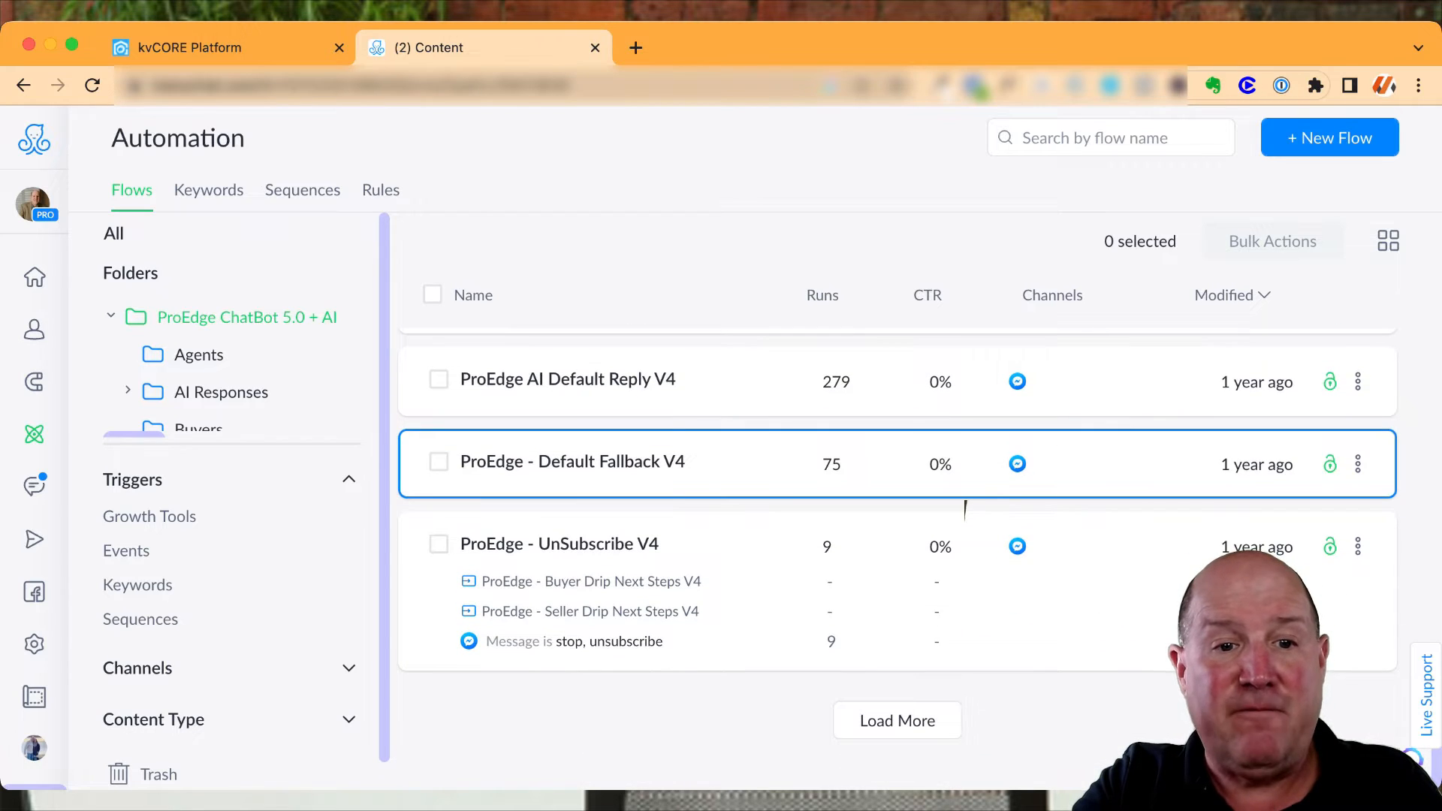
{"action": "left_click", "coordinate": [573, 461]}
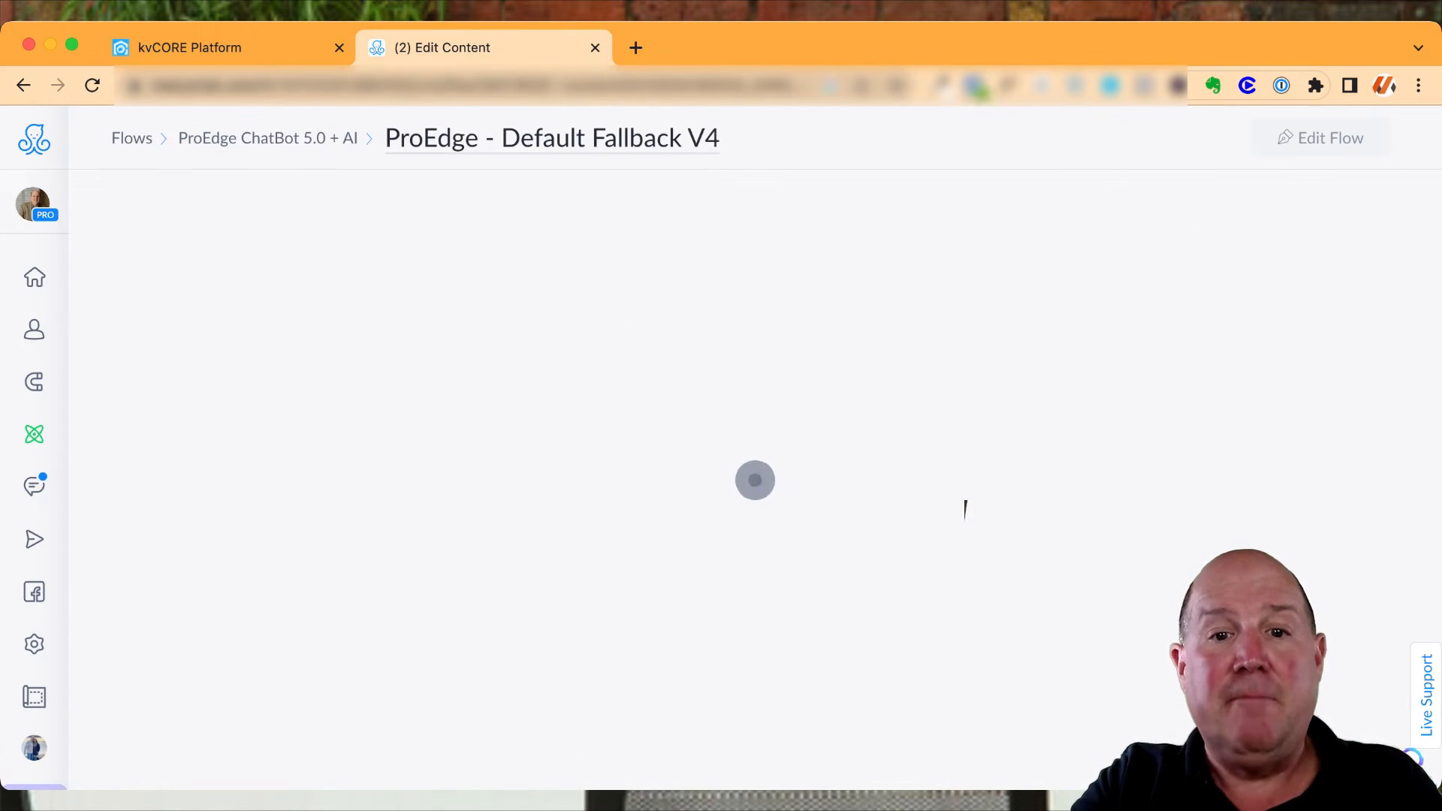